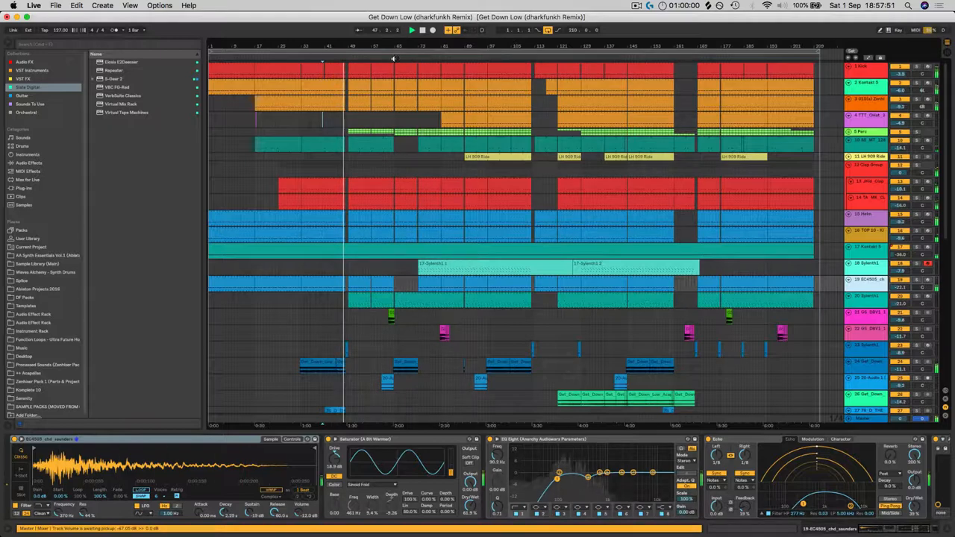
- Scroll the arrangement to reveal the master track's effect device chain
{"action": "scroll", "scroll_direction": "down", "scroll_amount": 3}
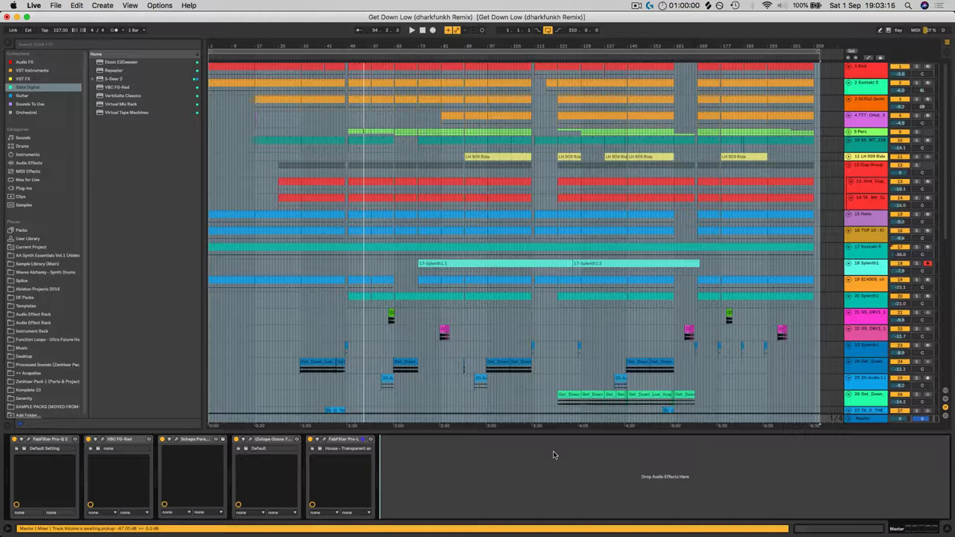
{"action": "mouse_move", "coordinate": [107, 487]}
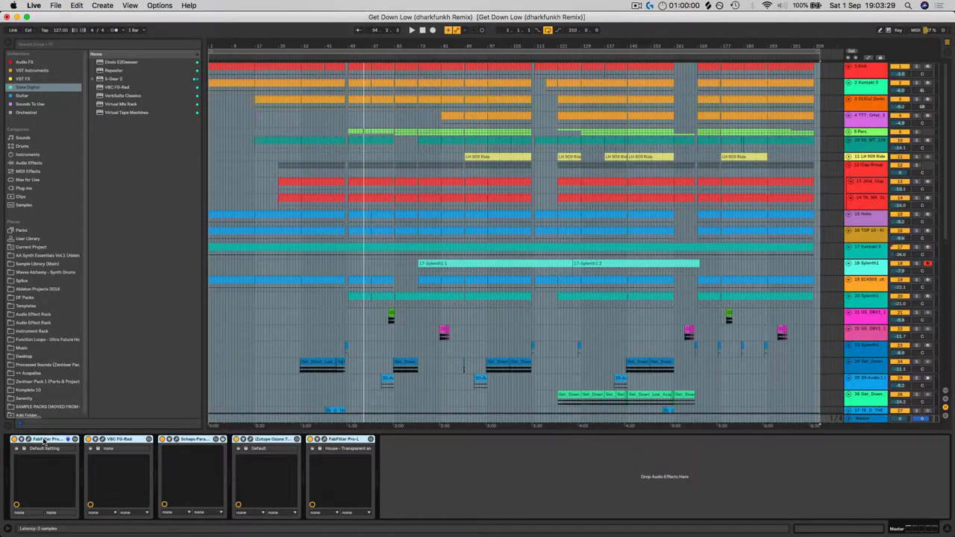
- Deactivate the five master-chain effect devices via their context menu
{"action": "right_click", "coordinate": [45, 439]}
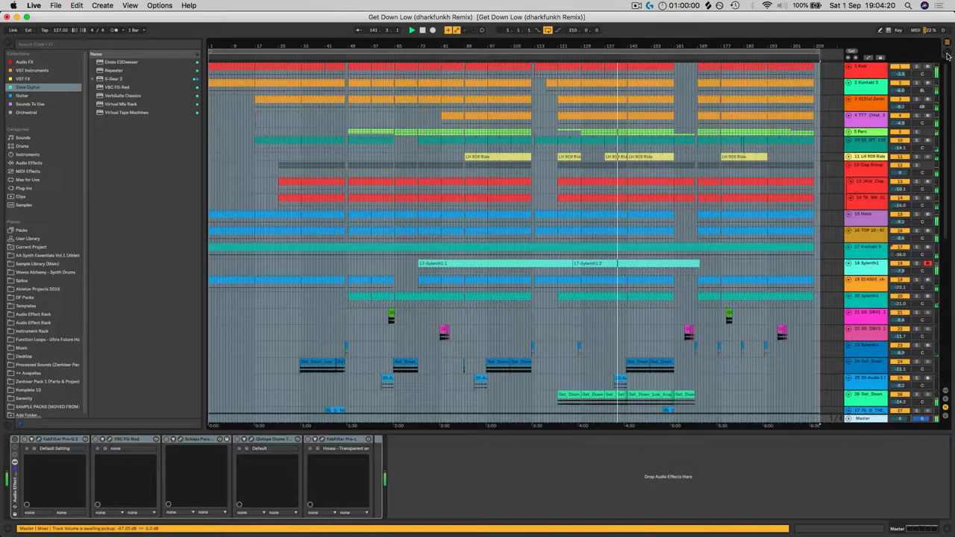
- Pull the Master fader down in the Session mixer so peaks sit near -3.9 dB
{"action": "left_click", "coordinate": [946, 53]}
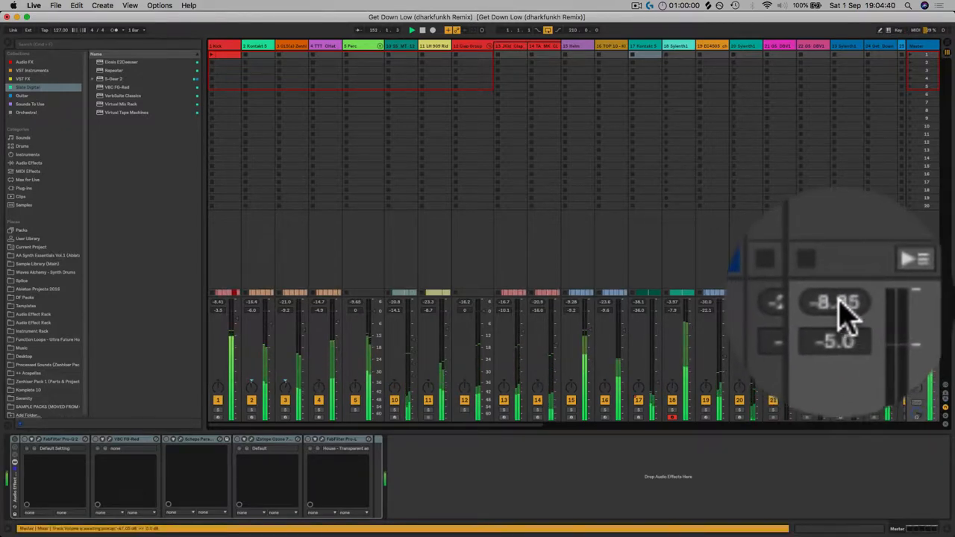
{"action": "left_click_drag", "start_coordinate": [836, 306], "coordinate": [836, 298]}
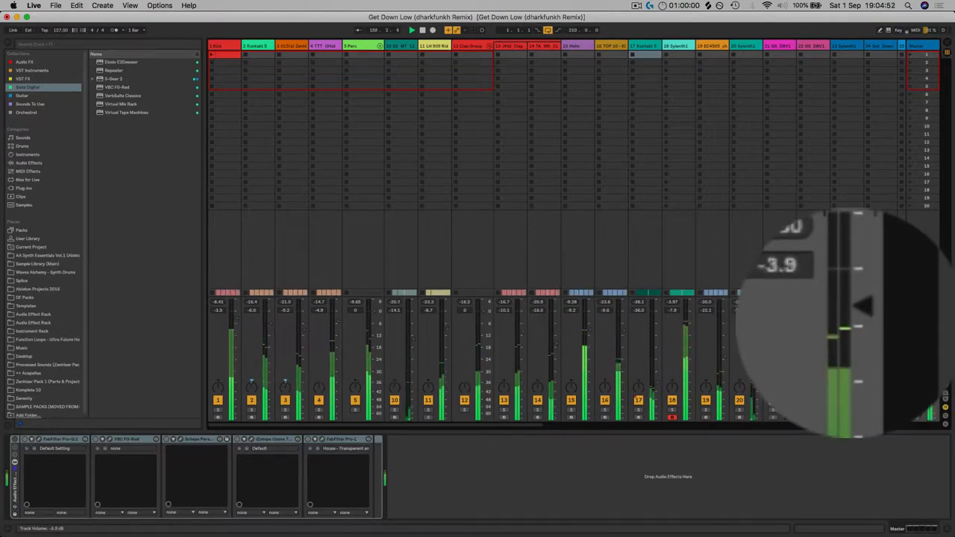
{"action": "left_click_drag", "start_coordinate": [839, 336], "coordinate": [839, 328]}
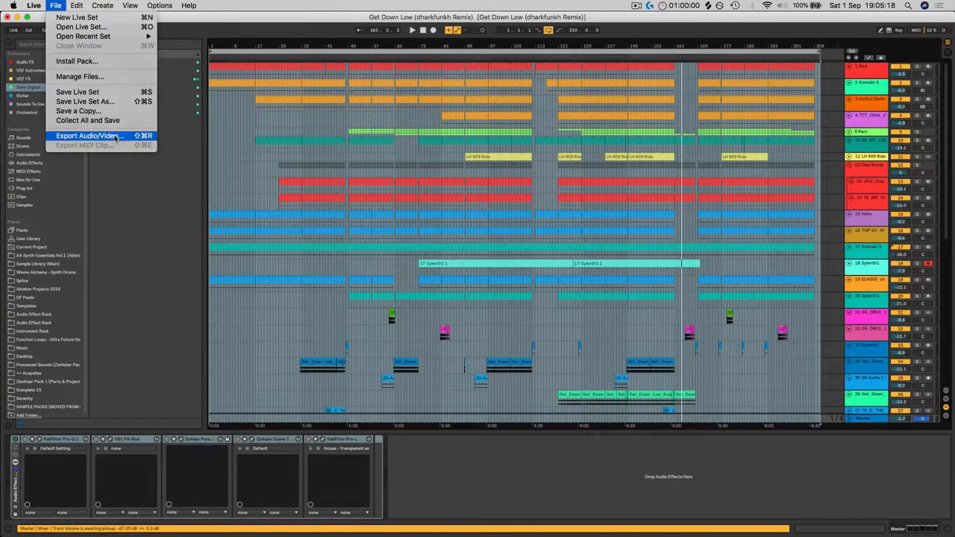
- Export Audio with Master as rendered track, WAV at 24-bit, and proceed to the save dialog
{"action": "left_click", "coordinate": [88, 136]}
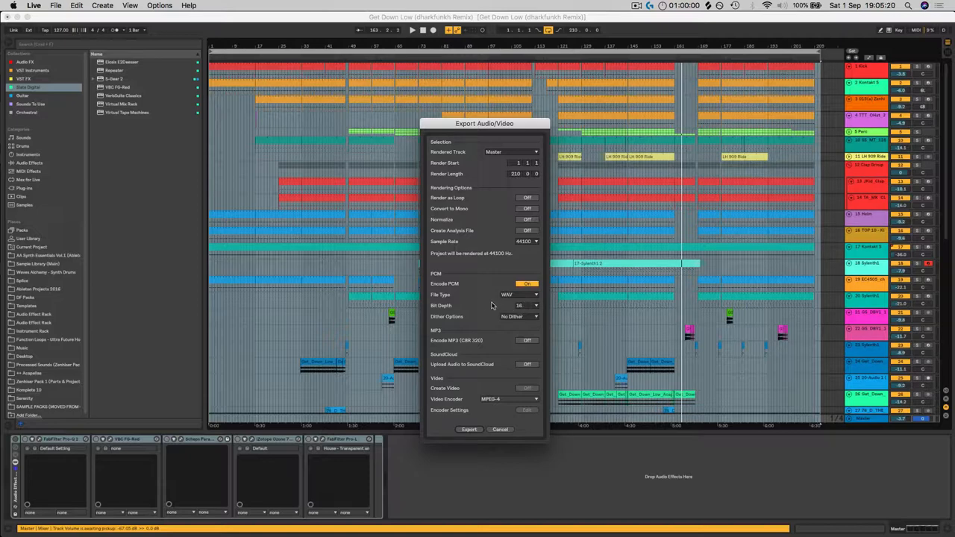
{"action": "mouse_move", "coordinate": [525, 309]}
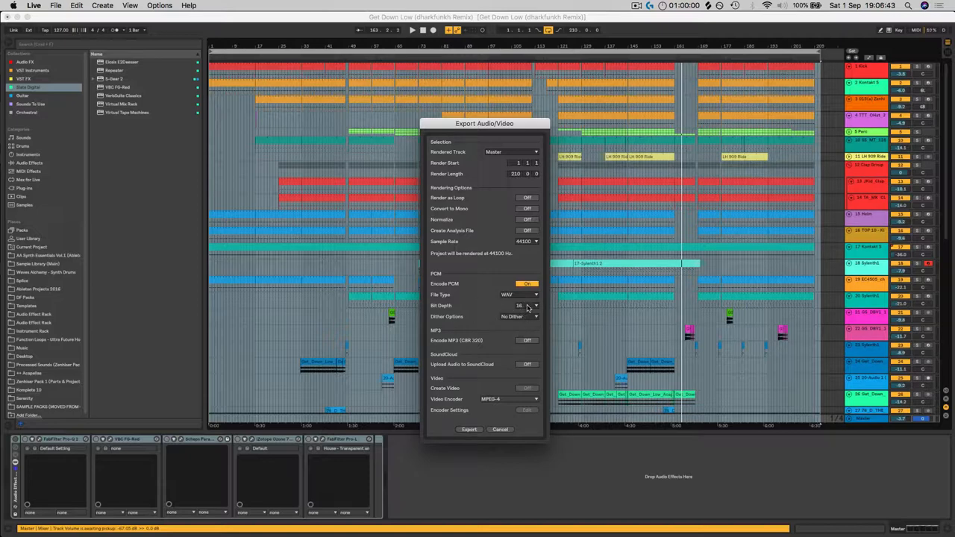
{"action": "left_click", "coordinate": [519, 305]}
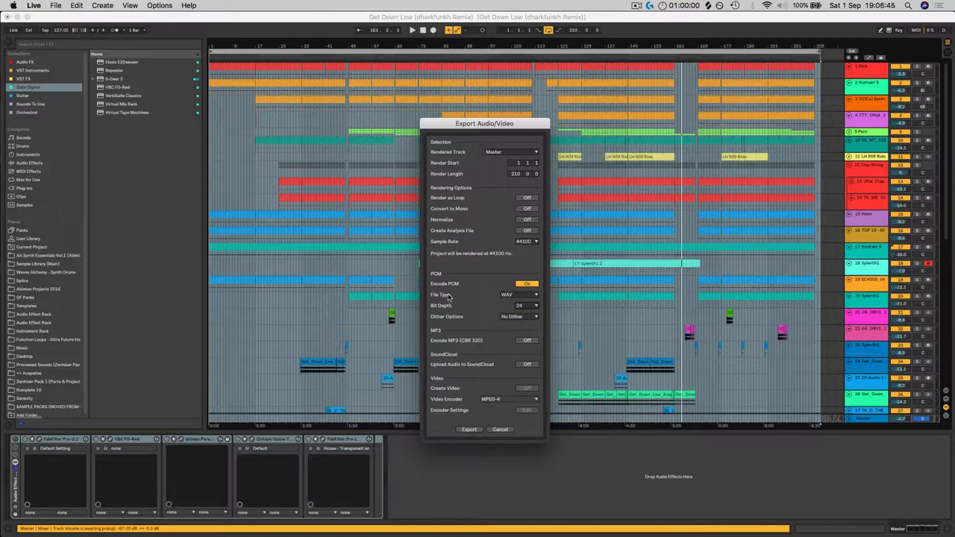
{"action": "mouse_move", "coordinate": [525, 245]}
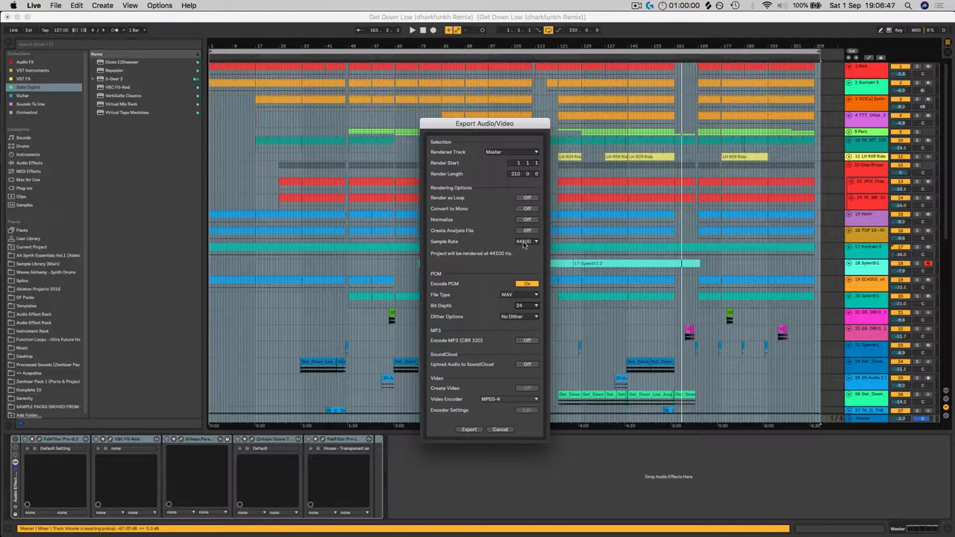
{"action": "mouse_move", "coordinate": [496, 216]}
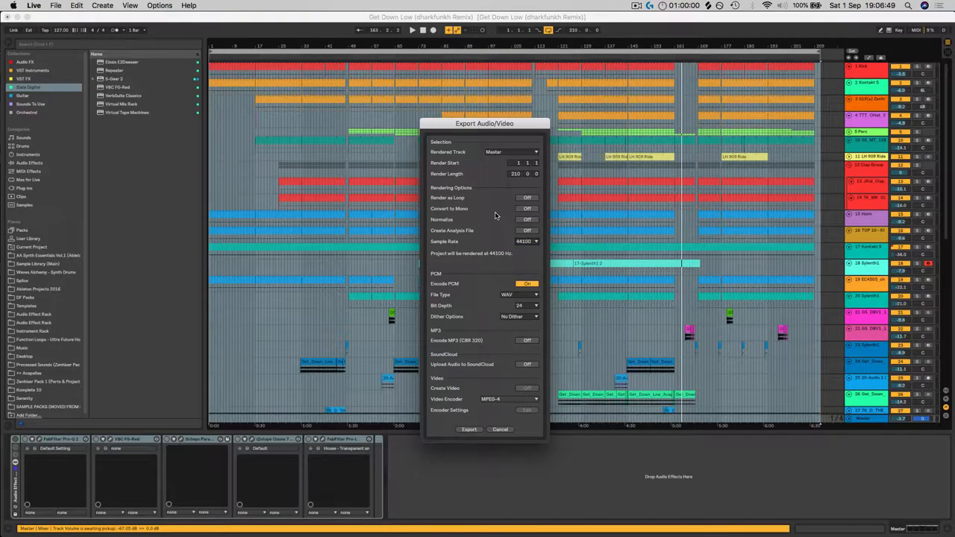
{"action": "left_click", "coordinate": [510, 152]}
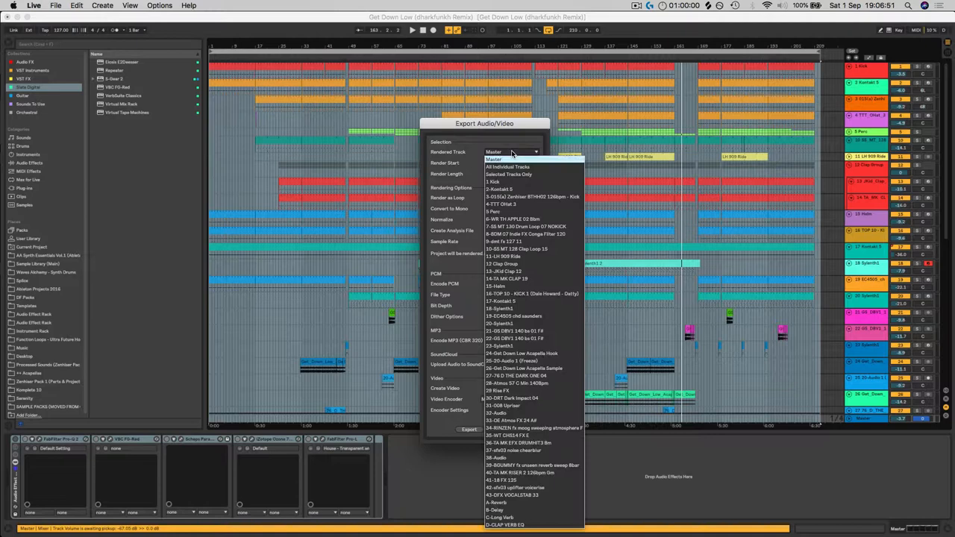
{"action": "left_click", "coordinate": [494, 158]}
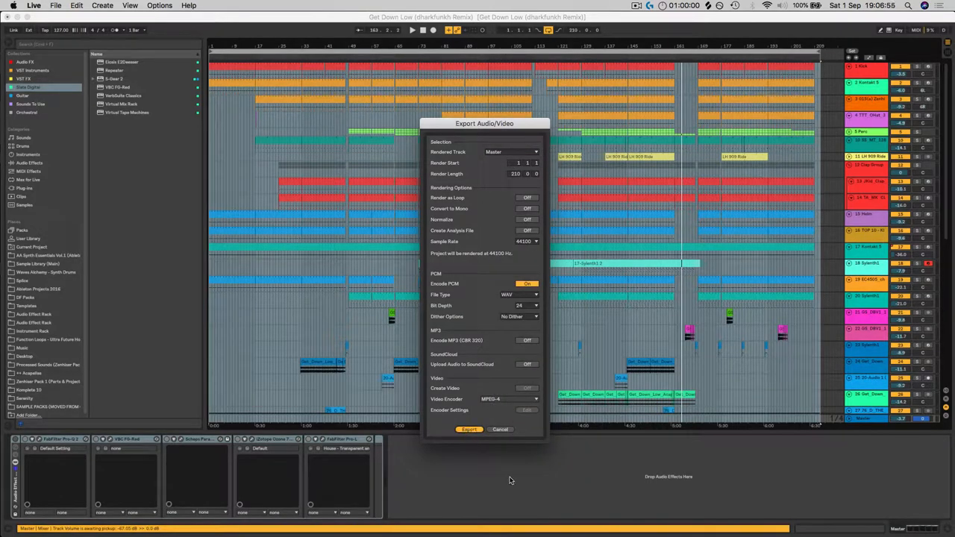
{"action": "left_click", "coordinate": [469, 430]}
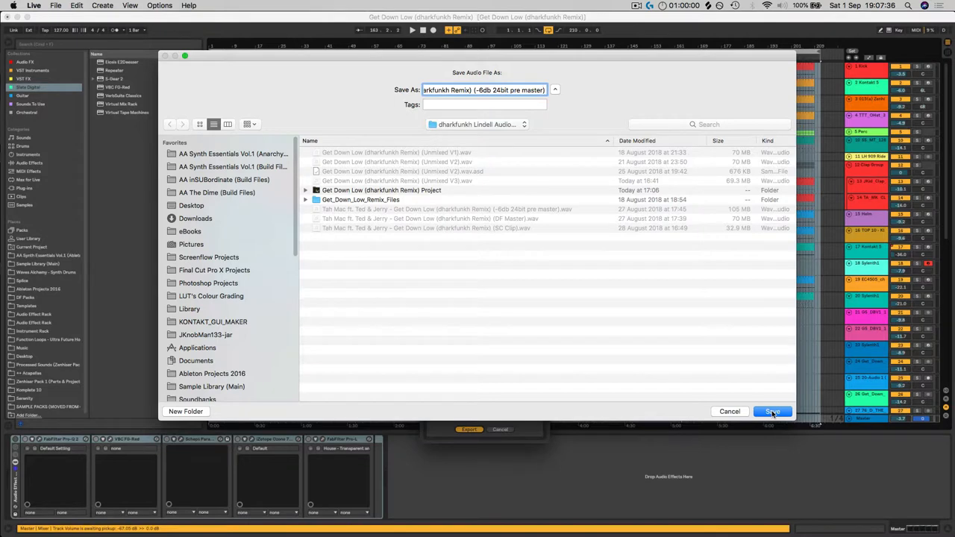
- Decline overwriting the existing pre-master and save the render with a V2 suffix
{"action": "left_click", "coordinate": [773, 412]}
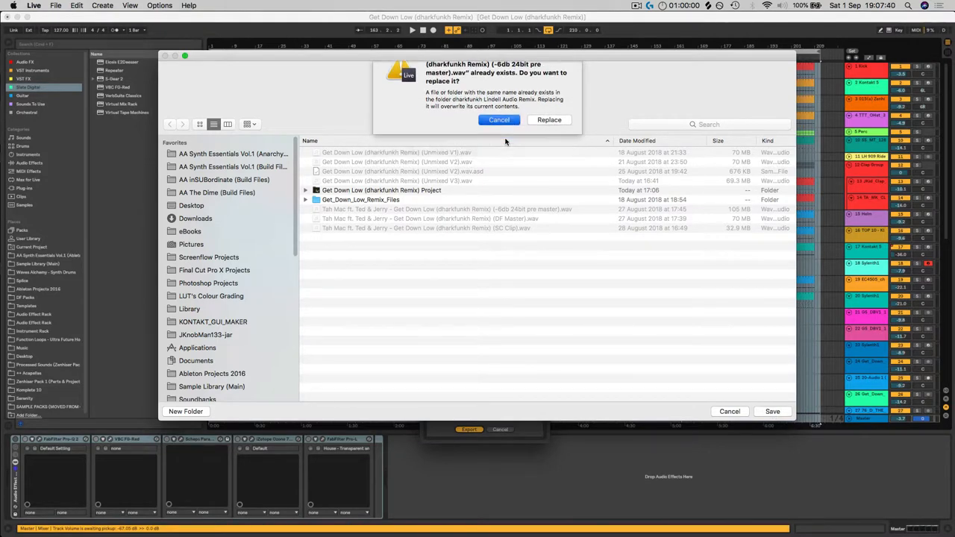
{"action": "left_click", "coordinate": [499, 119]}
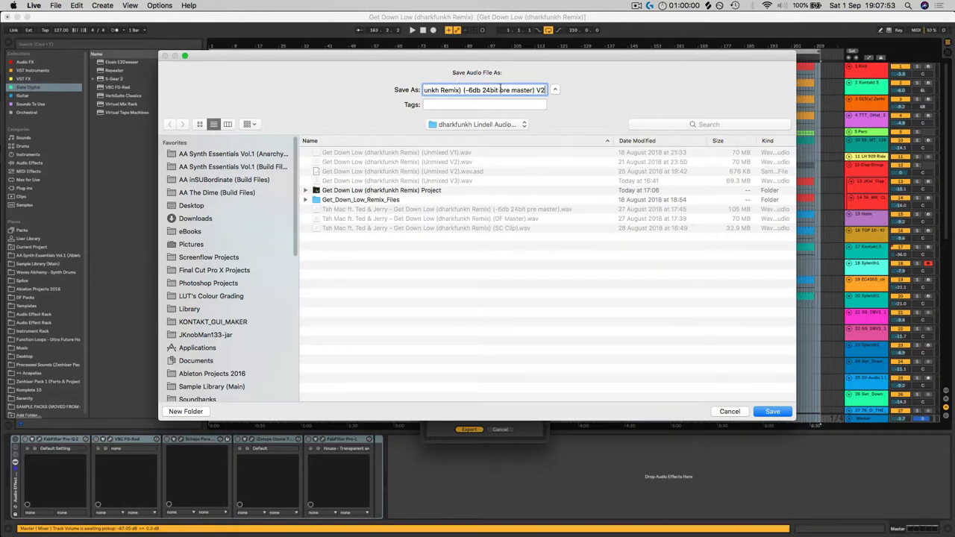
{"action": "left_click", "coordinate": [773, 411]}
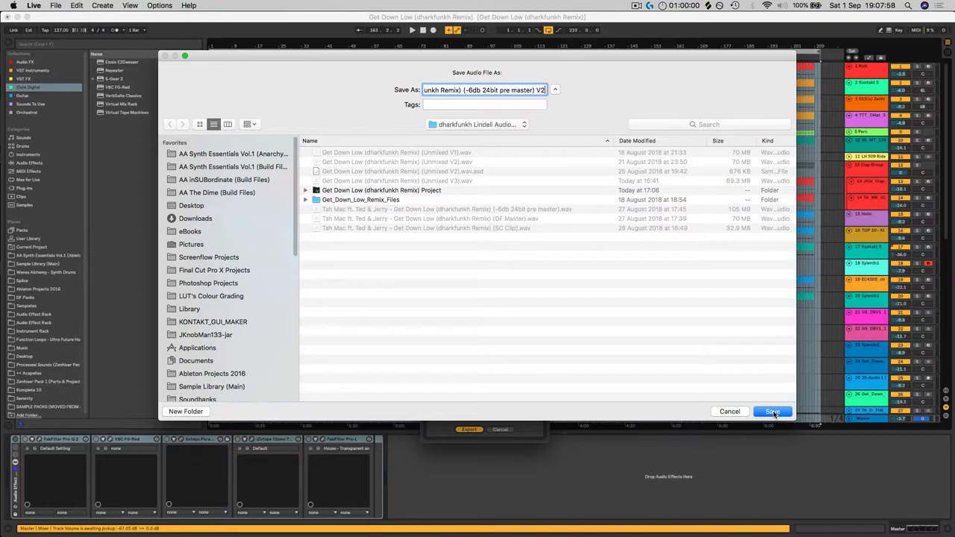
{"action": "left_click", "coordinate": [773, 412]}
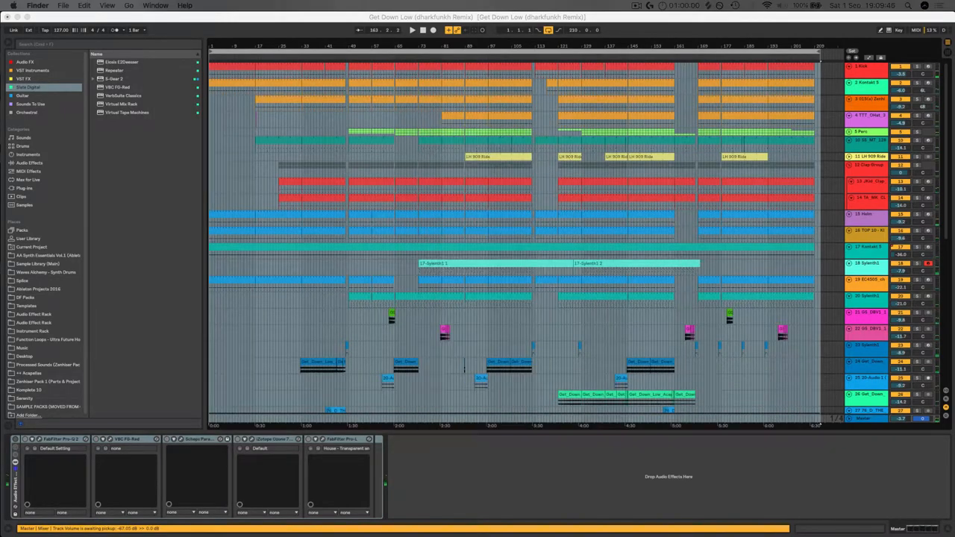